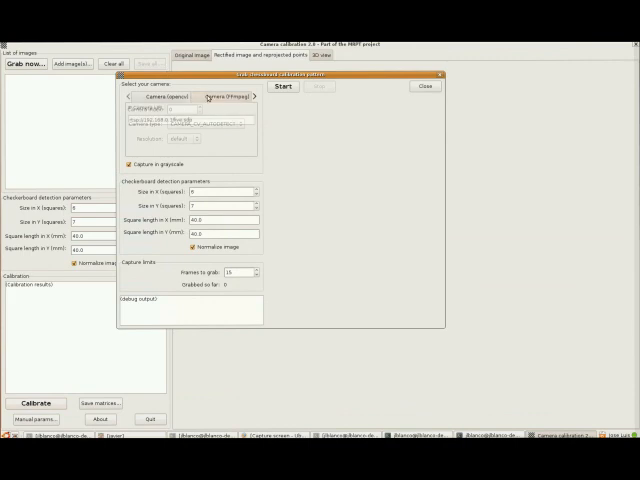
Switch capture from the FFmpeg video source to a live camera source
left_click(152, 96)
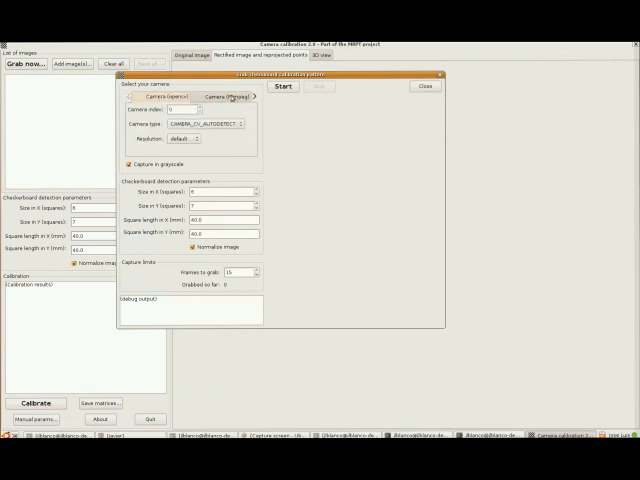
left_click(238, 96)
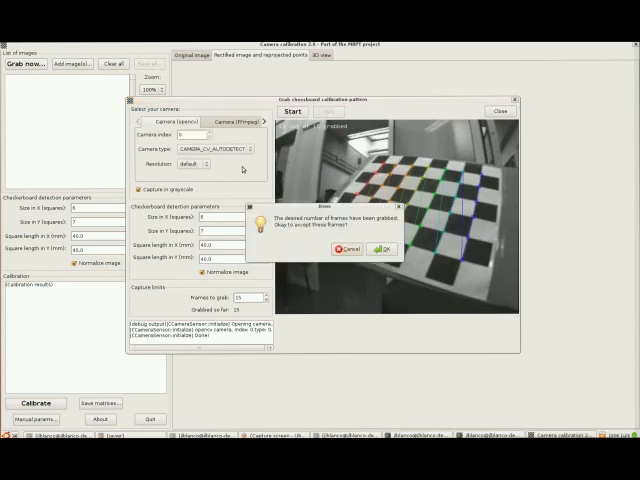
Acknowledge the message that the desired number of checkerboard frames was grabbed
left_click(388, 248)
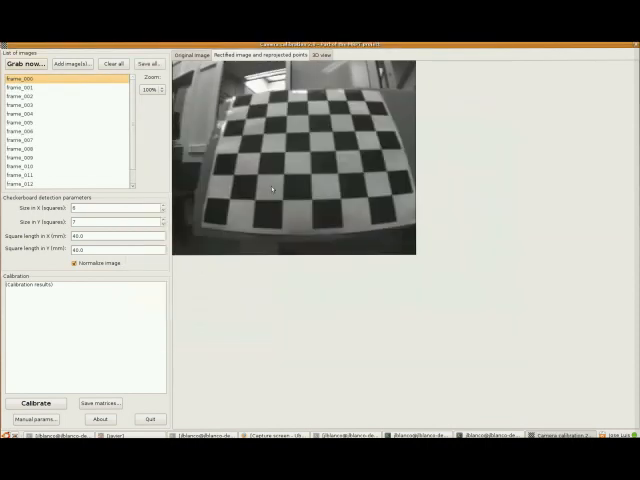
Select a grabbed frame, run Calibrate, and view the rectified checkerboard image
left_click(30, 148)
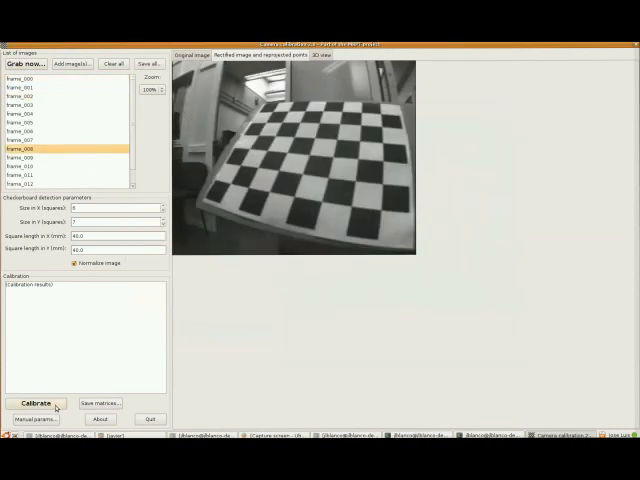
left_click(36, 404)
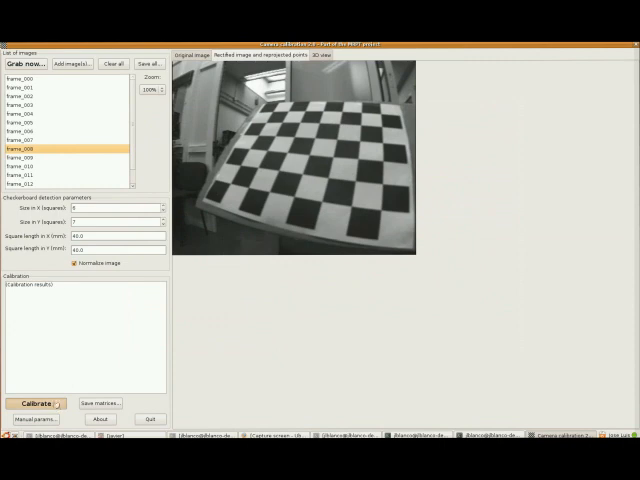
left_click(36, 404)
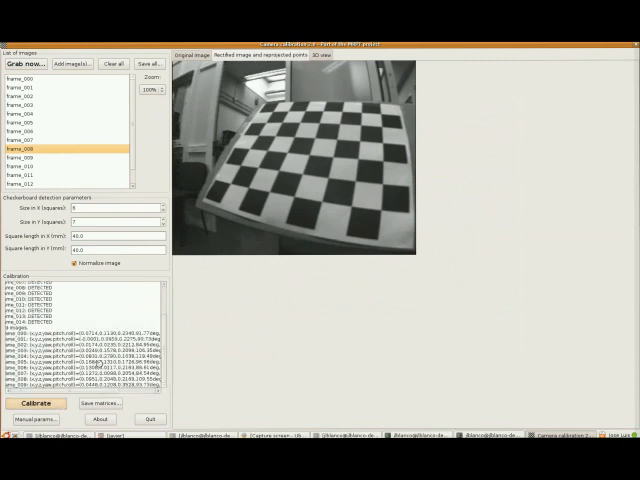
left_click(36, 404)
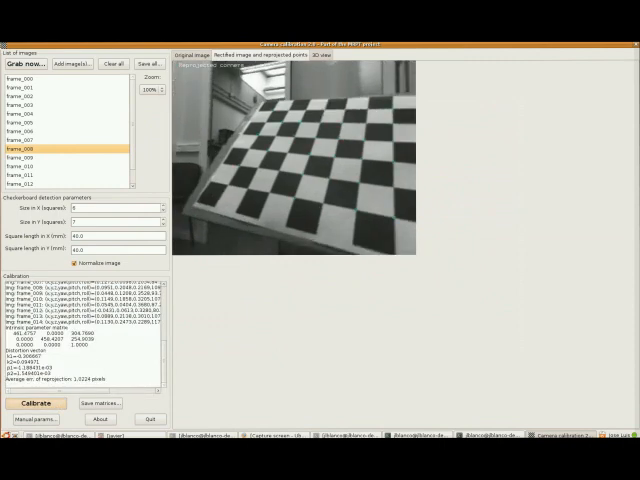